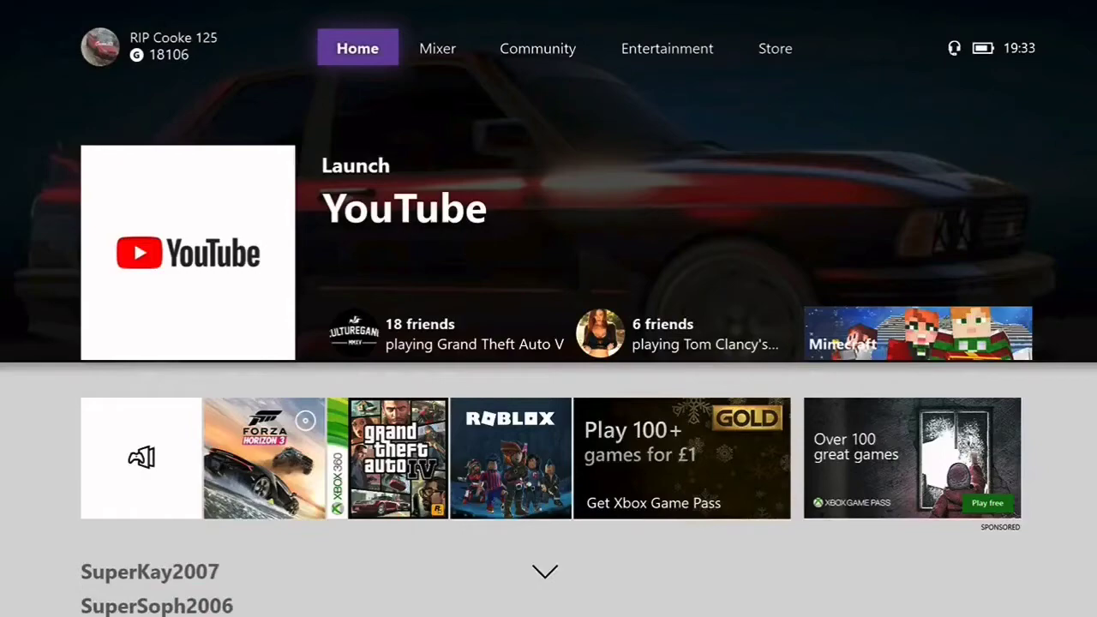
mouse_move(139, 457)
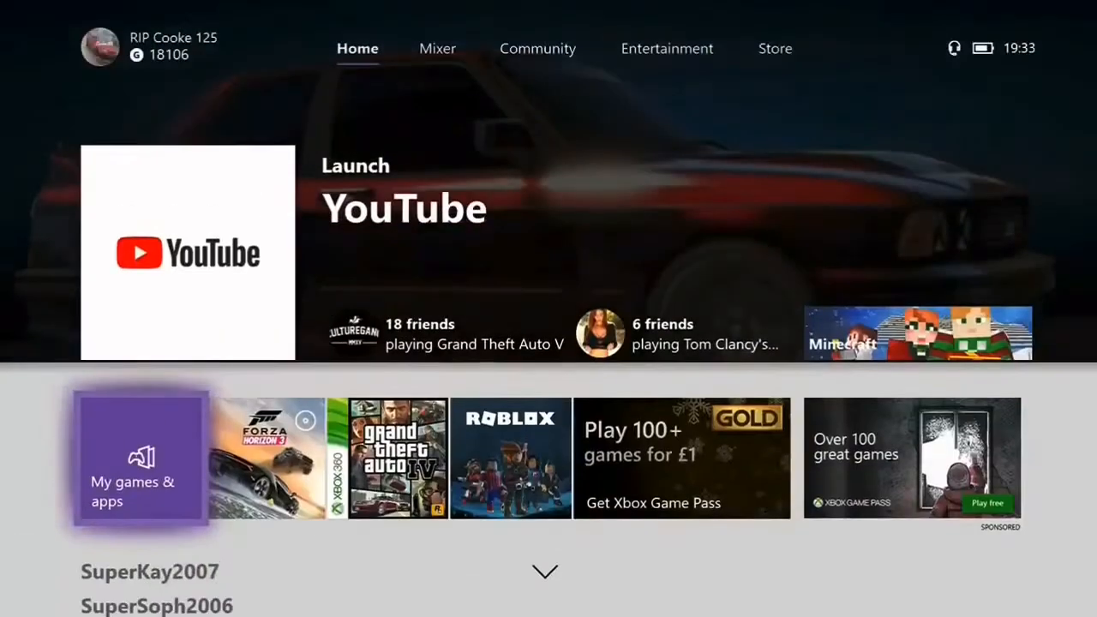
- Return home and open My games & apps to the Apps list
left_click(437, 48)
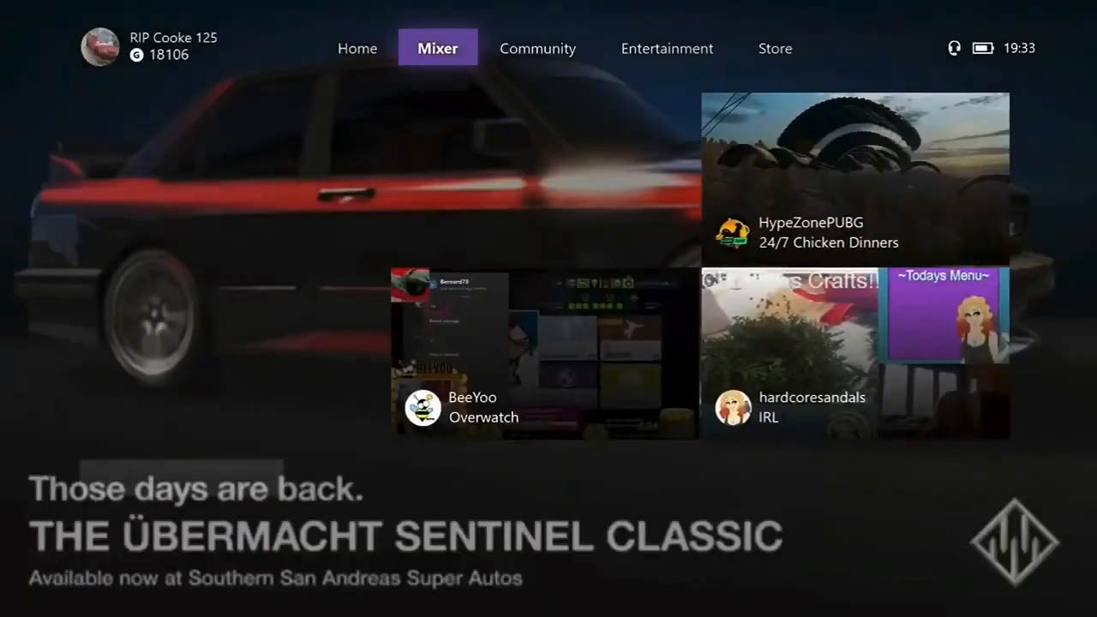
left_click(358, 48)
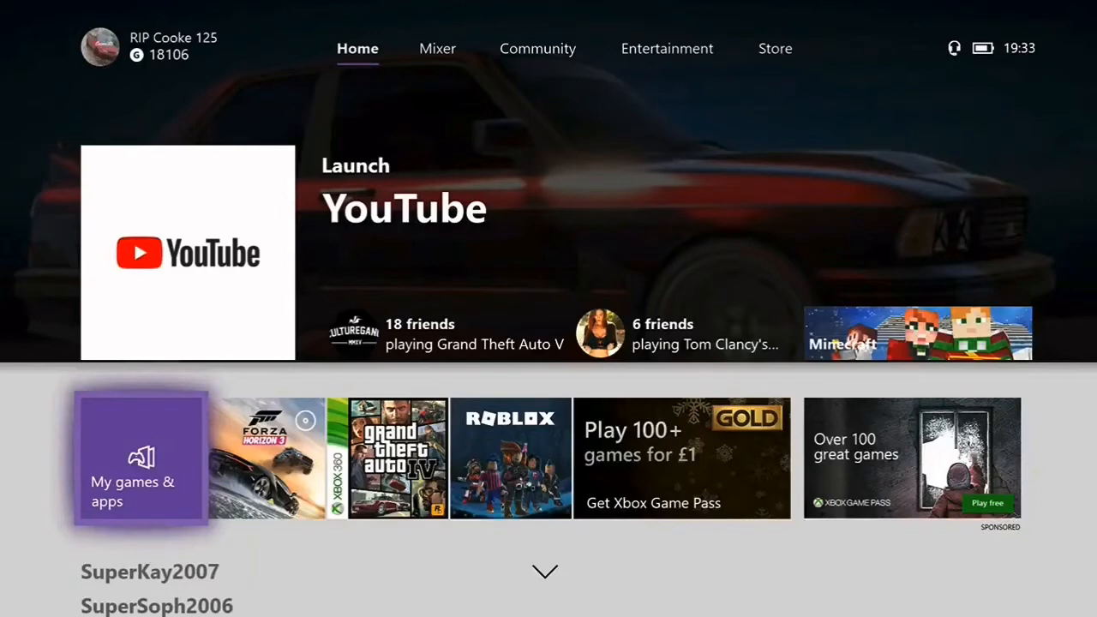
left_click(140, 459)
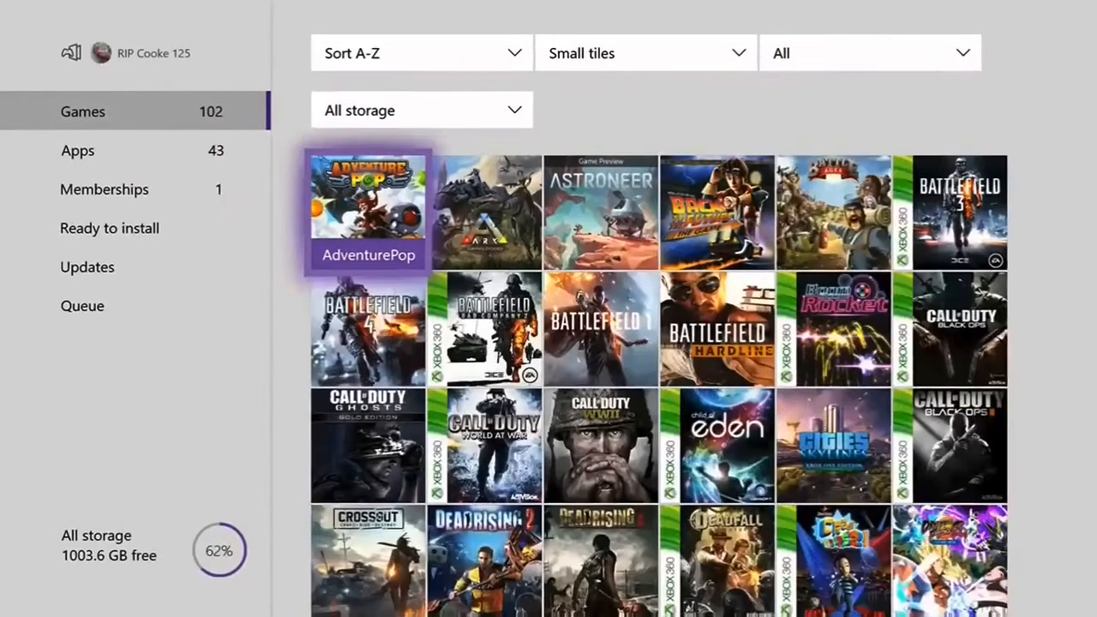
left_click(77, 150)
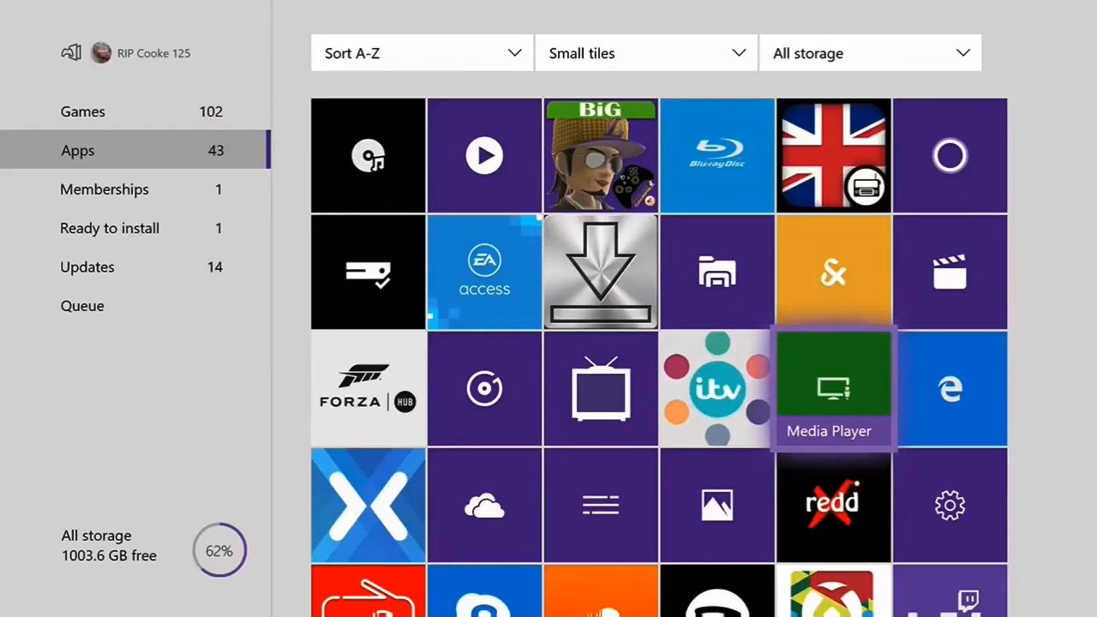
- In Media Player, set the phone's Photos image 'Cooke 125' as the home background
left_click(833, 387)
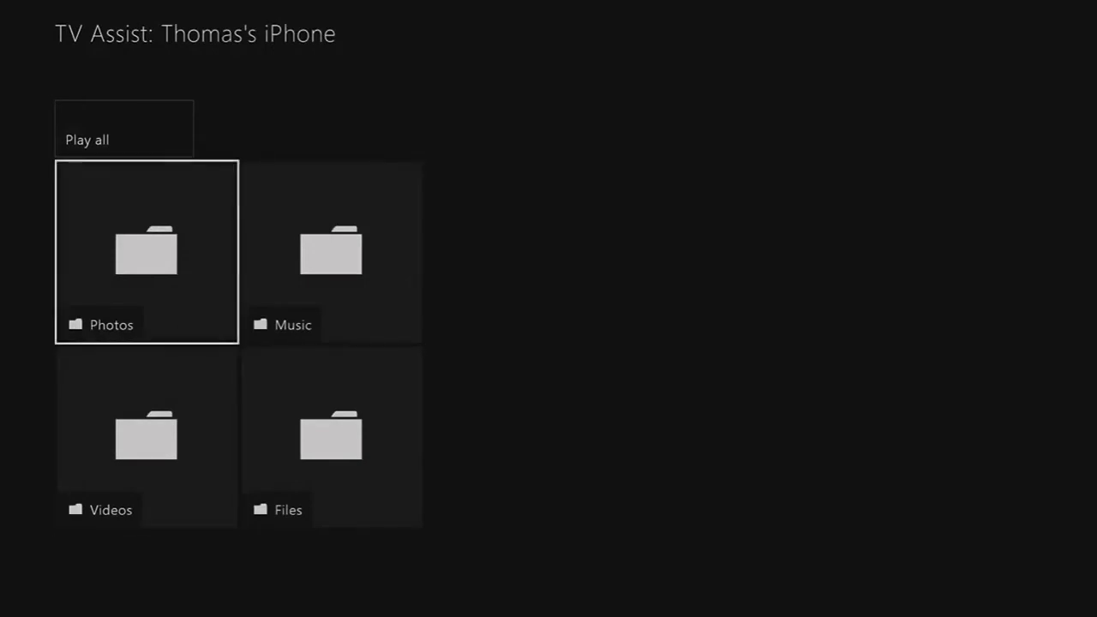
left_click(145, 251)
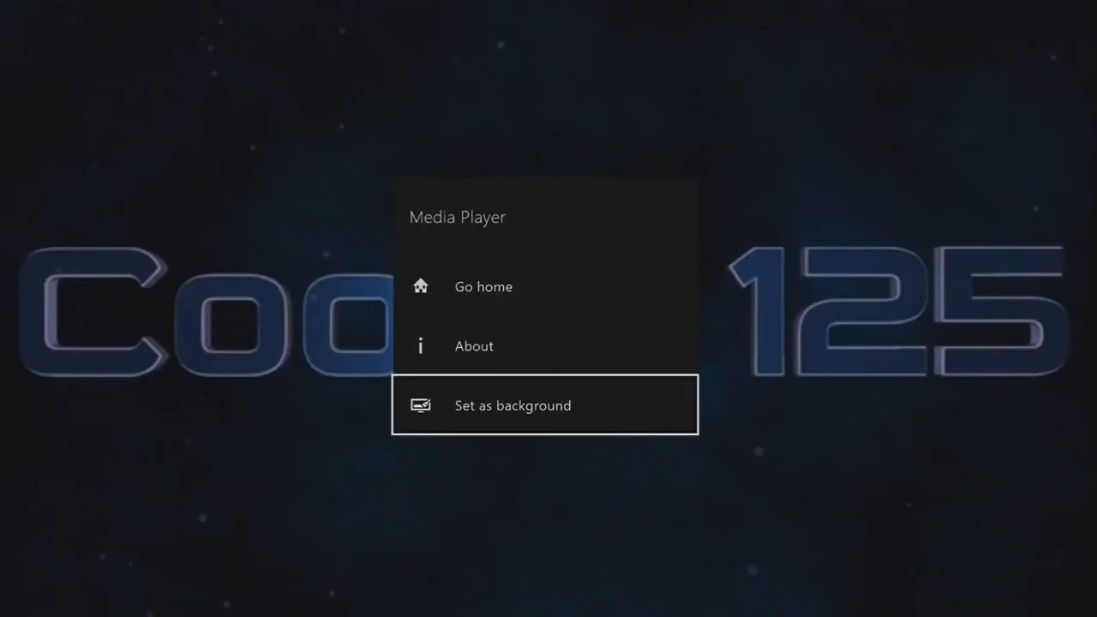
left_click(482, 286)
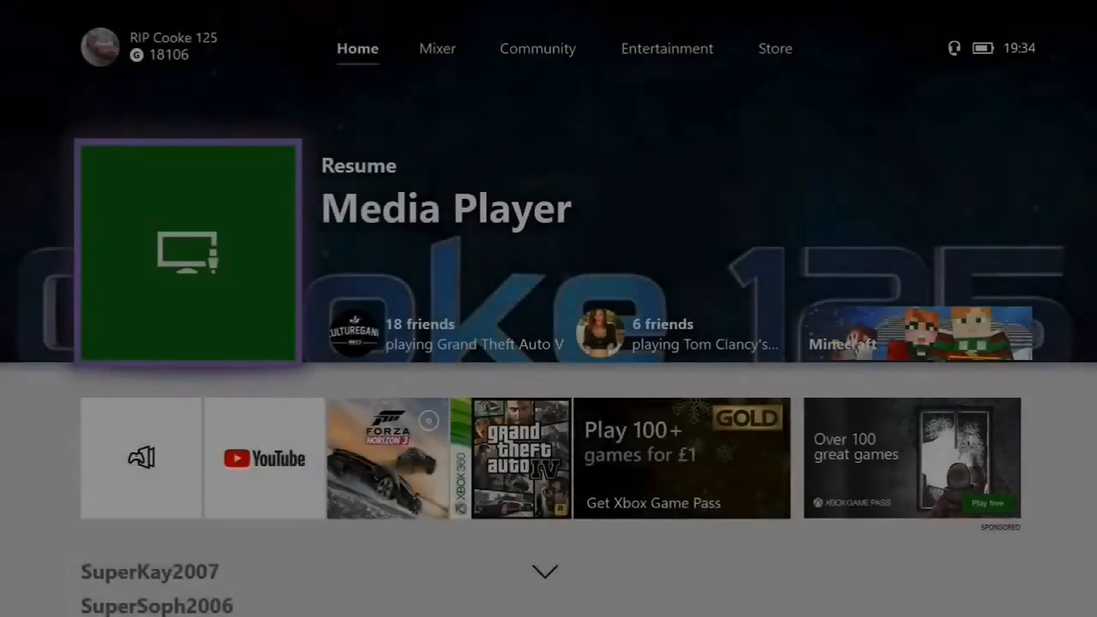
scroll("down", 3)
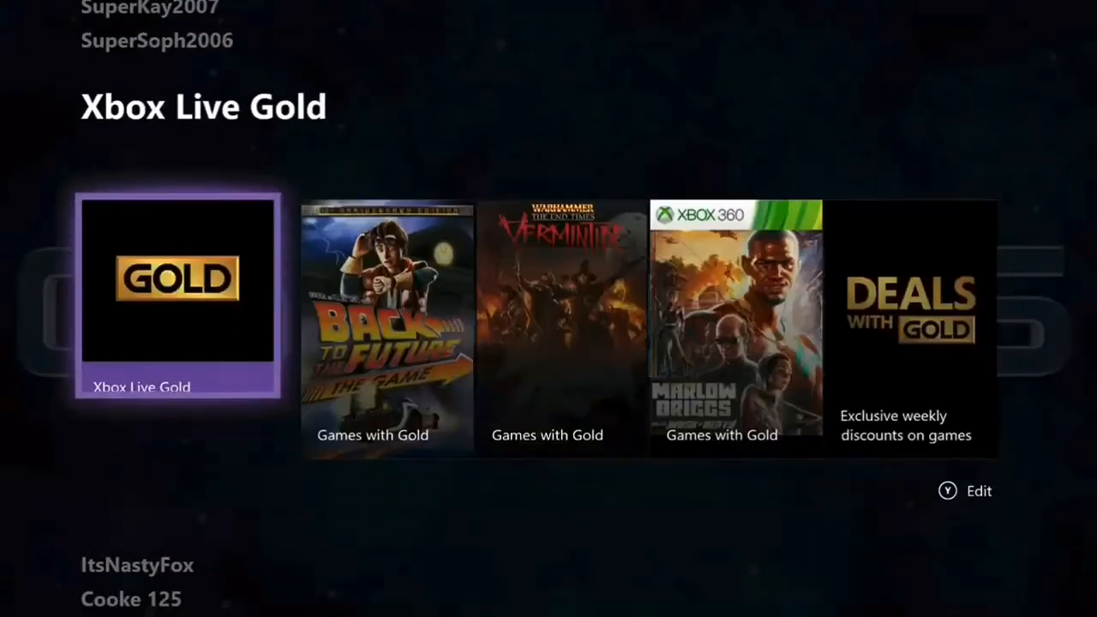